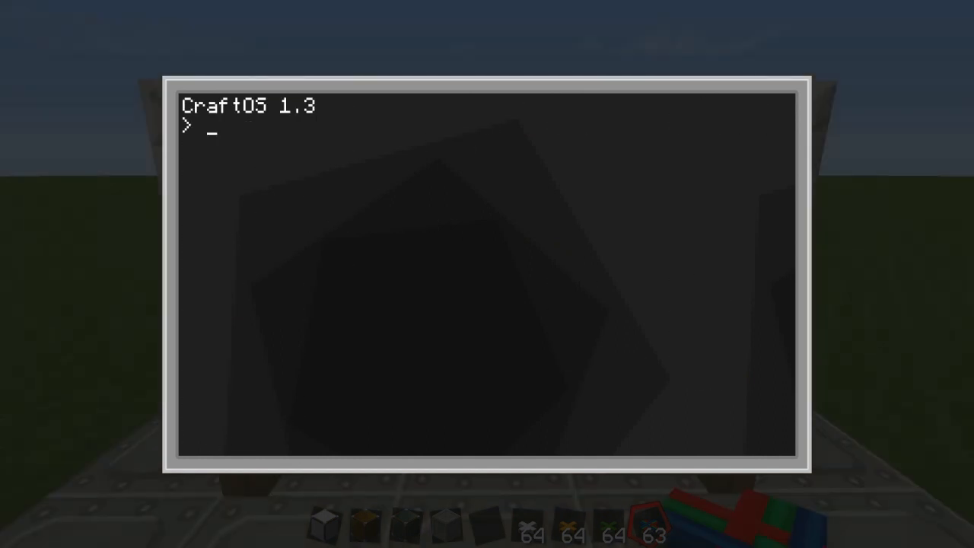
- Create the Cabel program with edit and write the while-true bundled-output colour loop
{"action": "type", "text": "edit"}
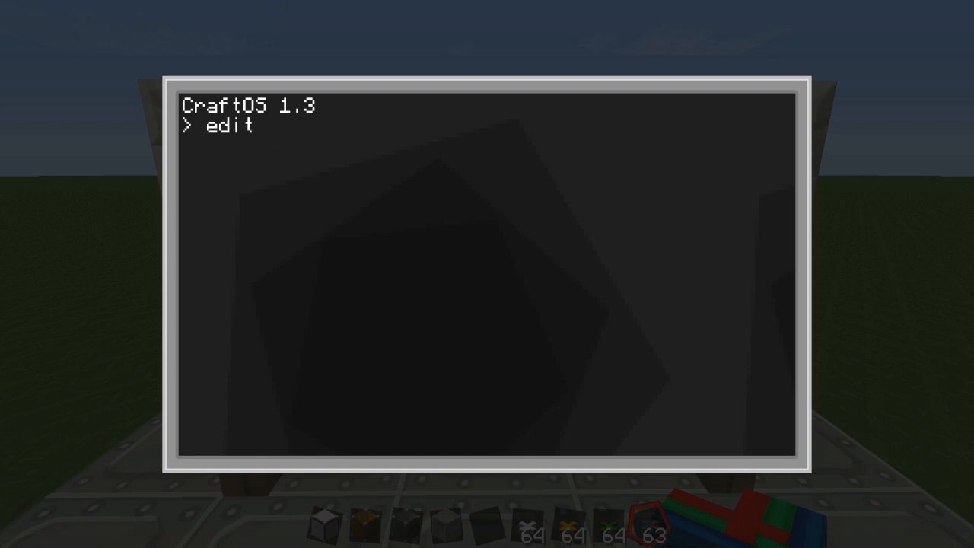
{"action": "type", "text": "Ca"}
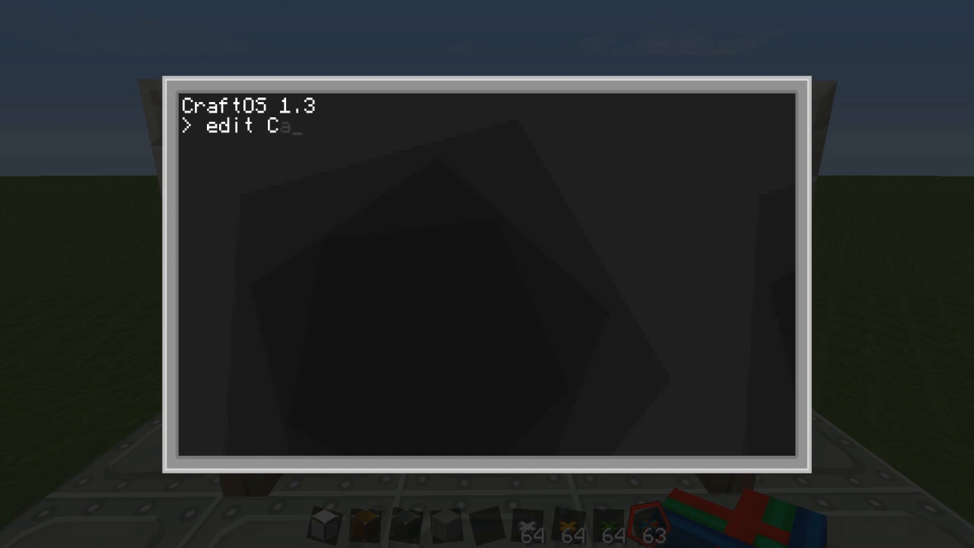
{"action": "key", "text": "Enter"}
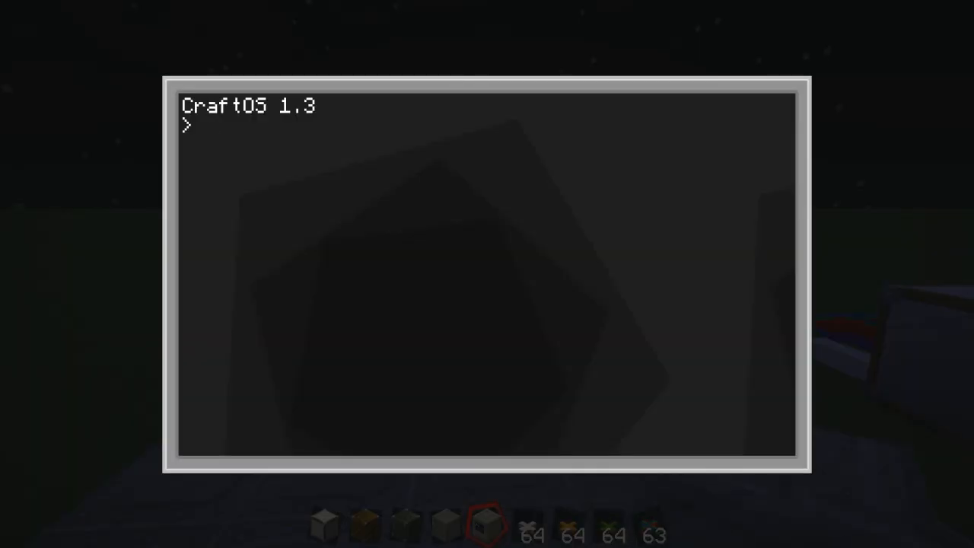
{"action": "type", "text": "edit"}
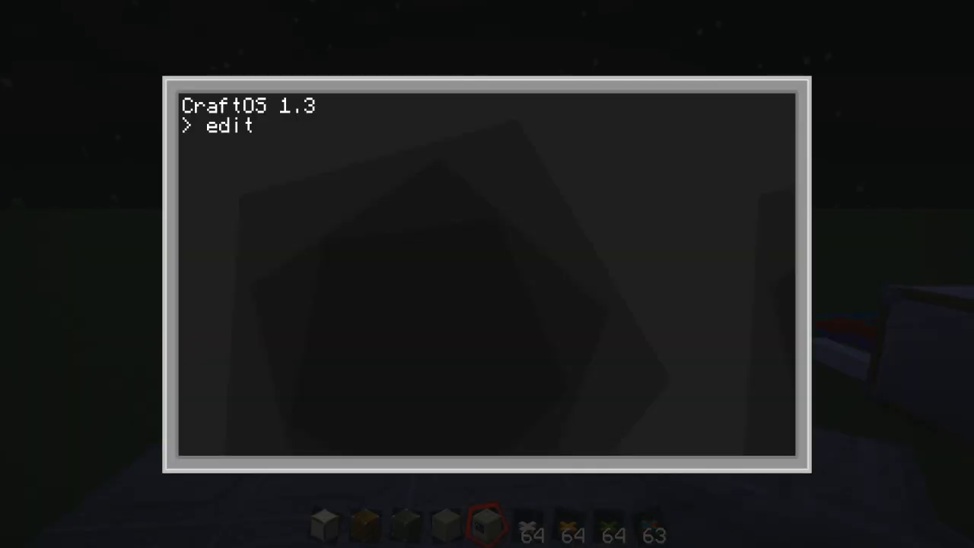
{"action": "type", "text": "Cabe"}
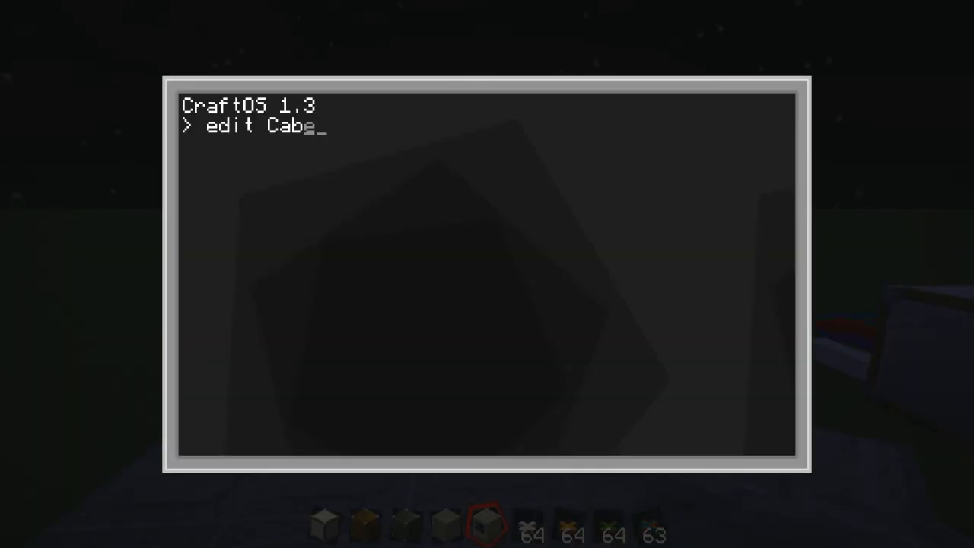
{"action": "key", "text": "Enter"}
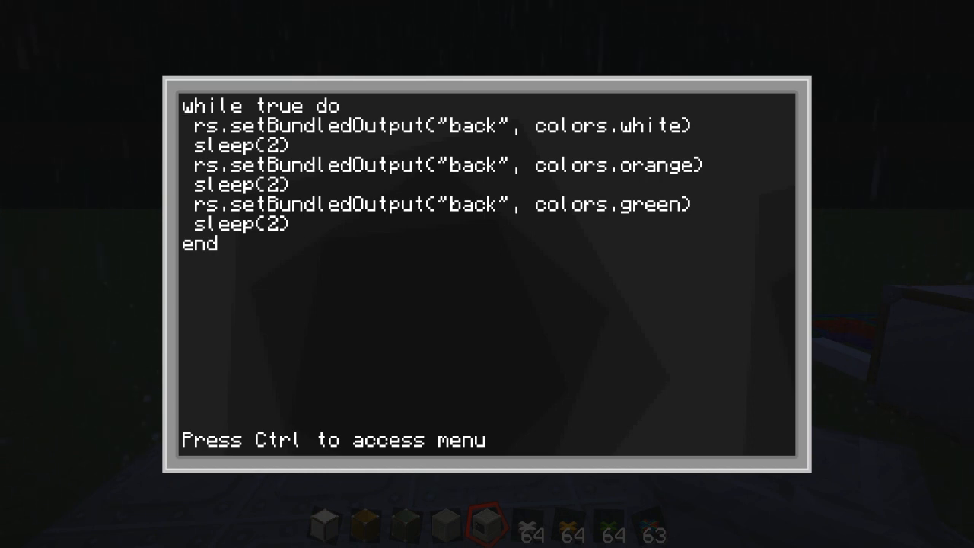
- Leave the editor and run the program as Cable after the misspelled Cabel attempt
{"action": "key", "text": "Escape"}
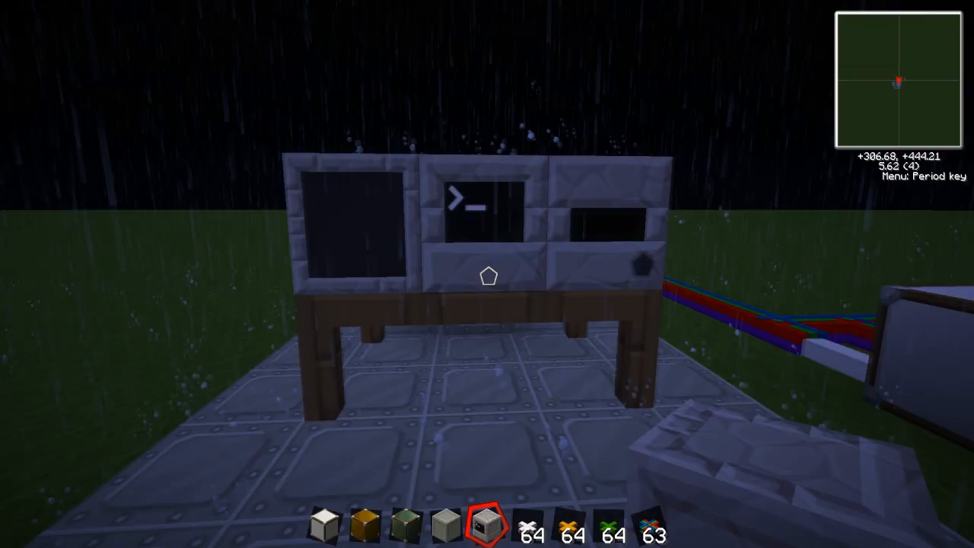
{"action": "mouse_move", "coordinate": [487, 274]}
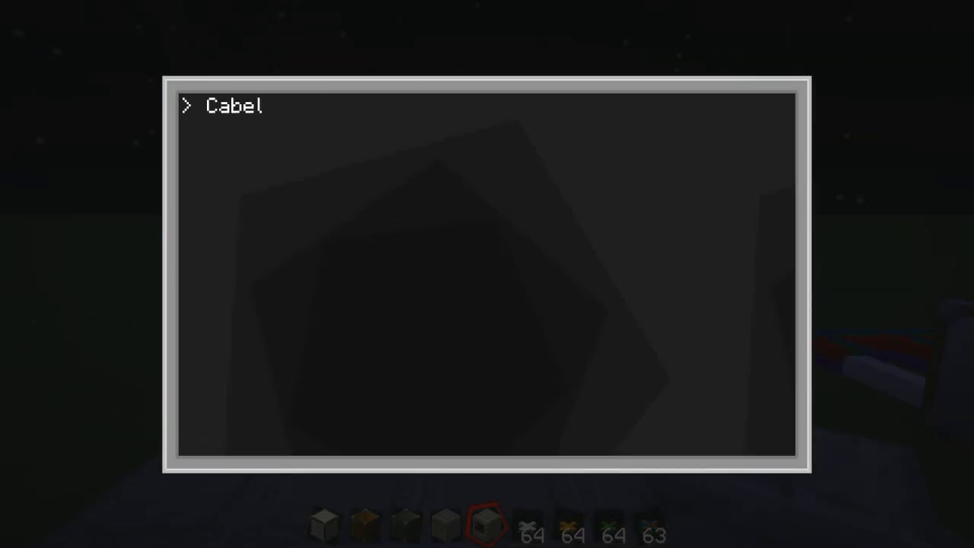
{"action": "type", "text": "Ca"}
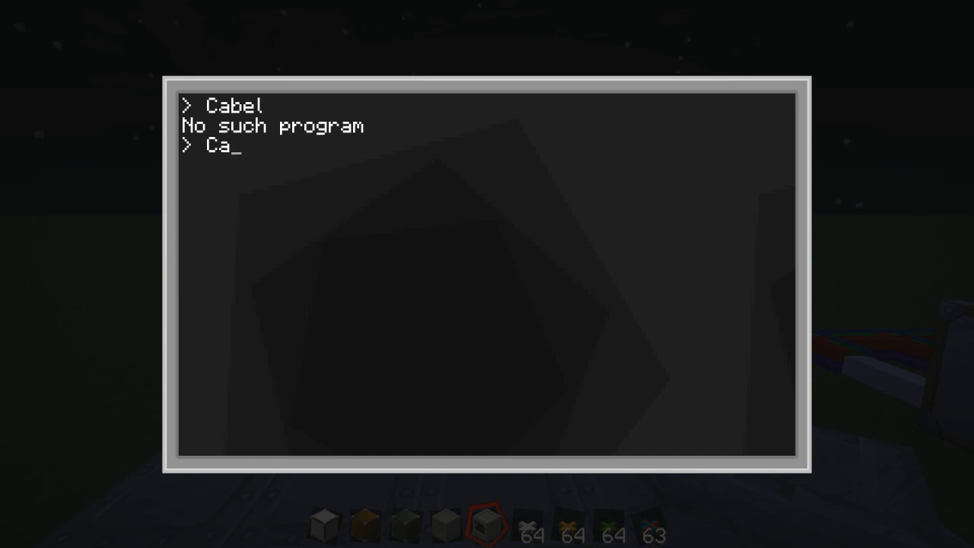
{"action": "type", "text": "ble"}
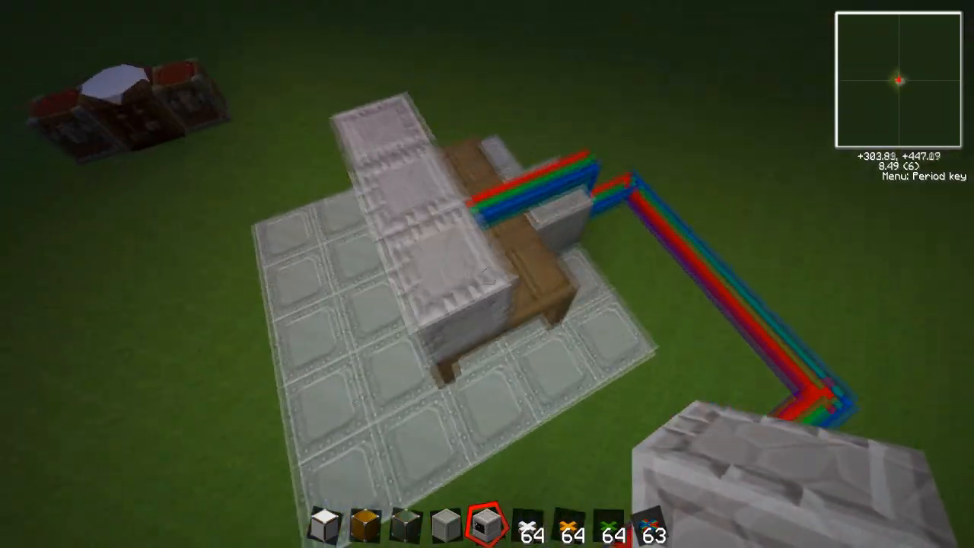
{"action": "mouse_move", "coordinate": [487, 274]}
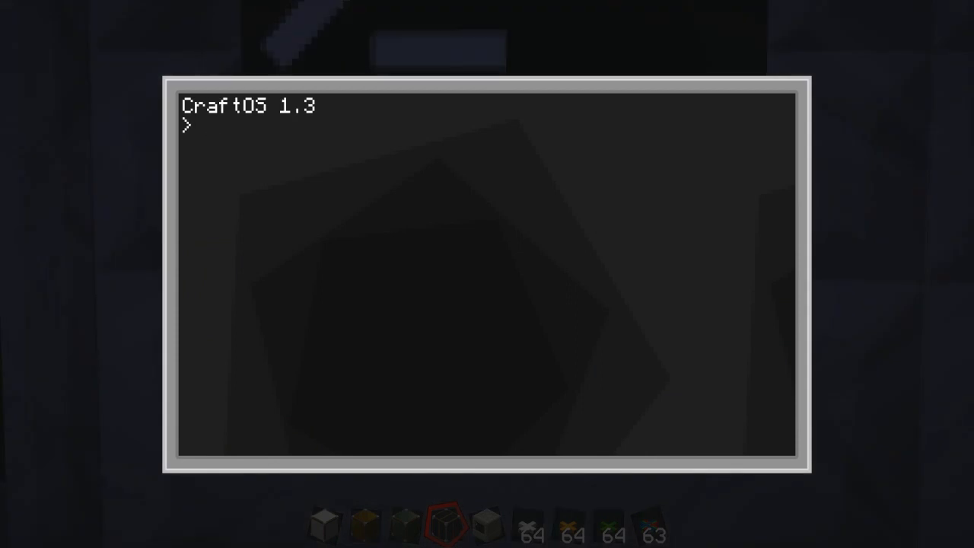
- Close the CraftOS terminal to view the lamps along the bundled cable
{"action": "key", "text": "Escape"}
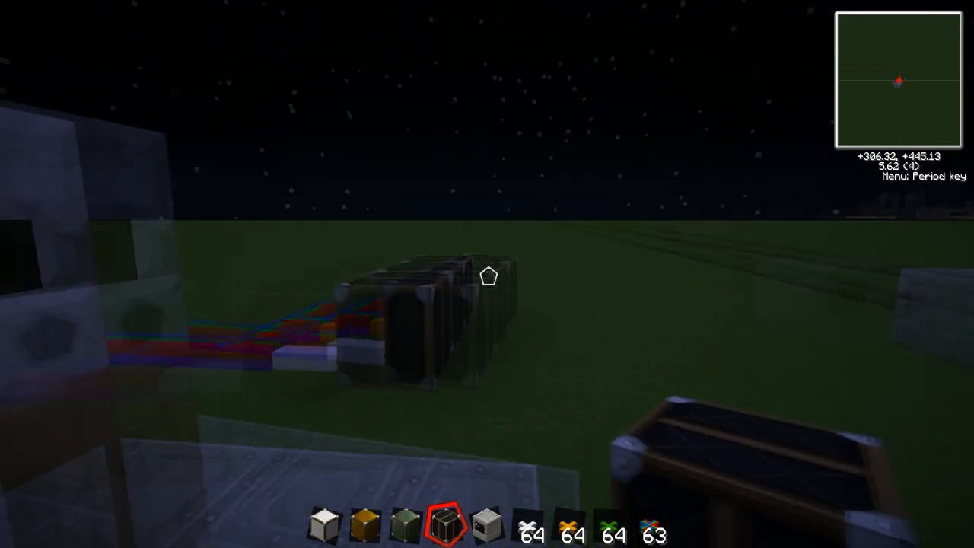